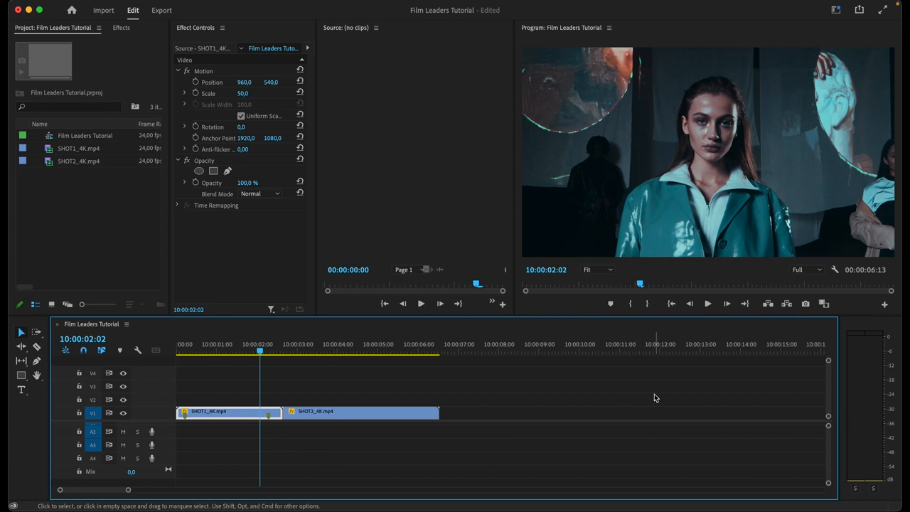
{"action": "mouse_move", "coordinate": [654, 394]}
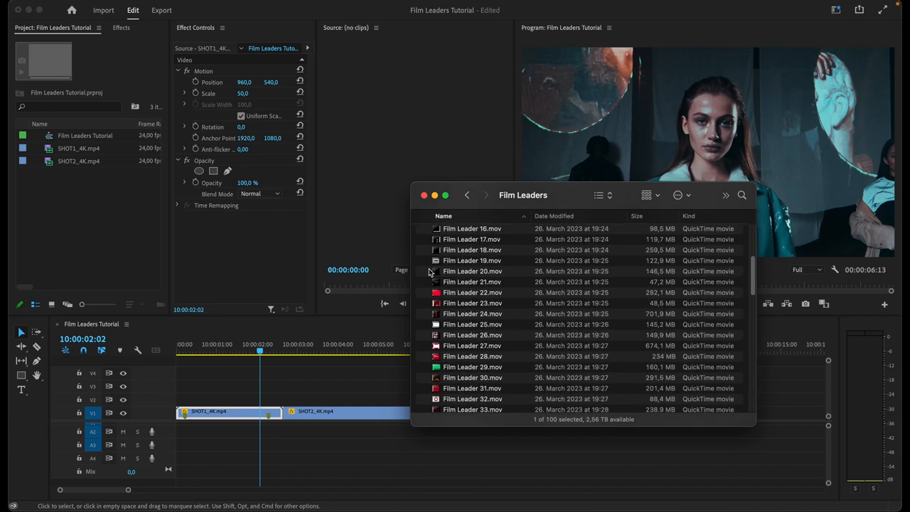
Scroll the Finder listing while bringing the Film Leaders folder in as an Assets bin
{"action": "scroll", "scroll_direction": "down", "scroll_amount": 3}
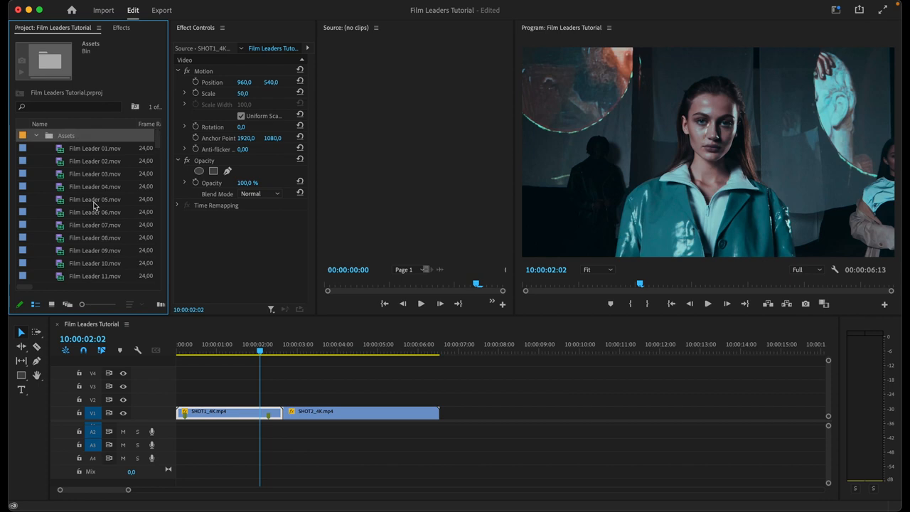
{"action": "mouse_move", "coordinate": [68, 200]}
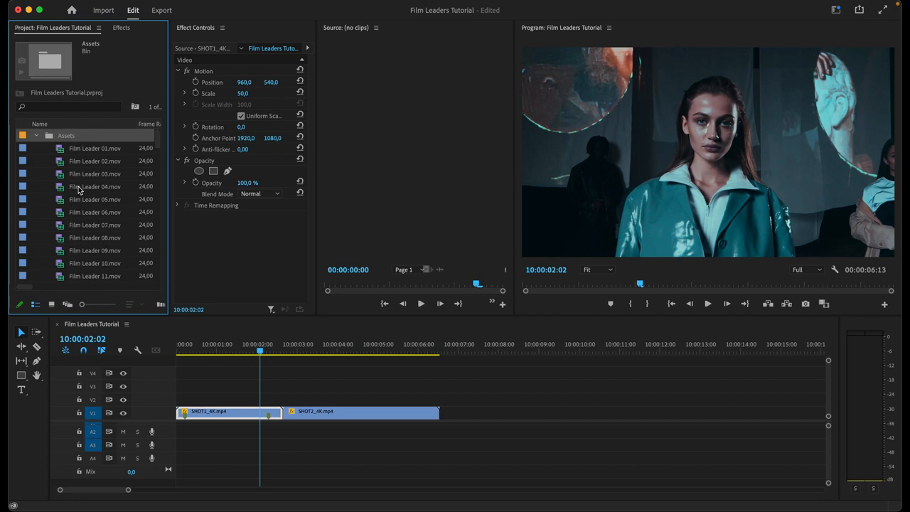
{"action": "mouse_move", "coordinate": [94, 186]}
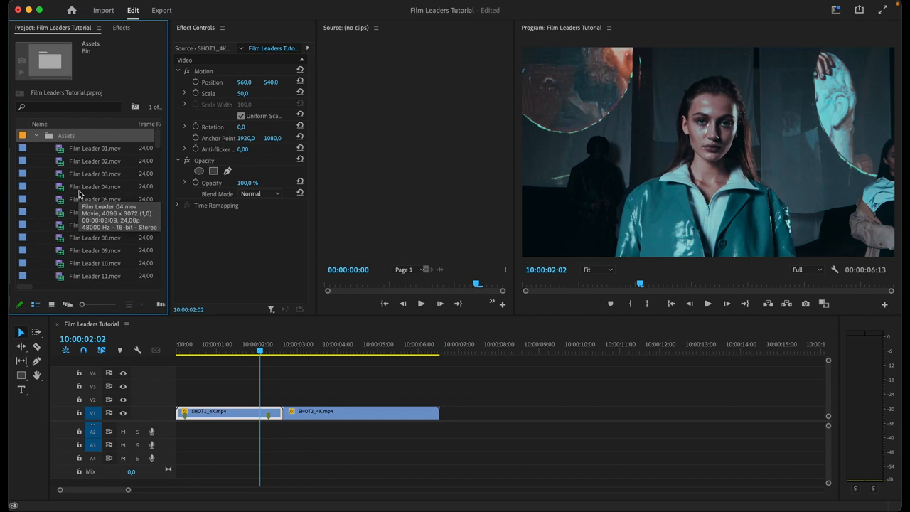
{"action": "mouse_move", "coordinate": [95, 187]}
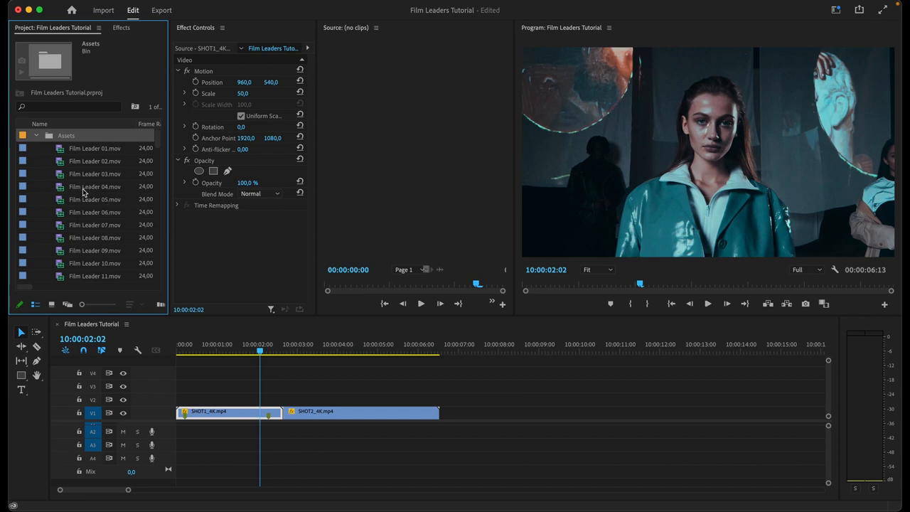
{"action": "mouse_move", "coordinate": [95, 186]}
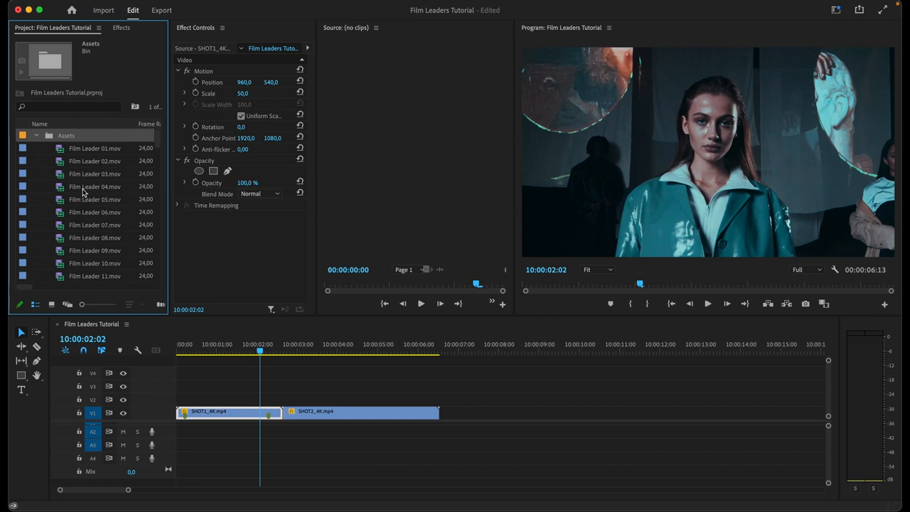
{"action": "mouse_move", "coordinate": [110, 206]}
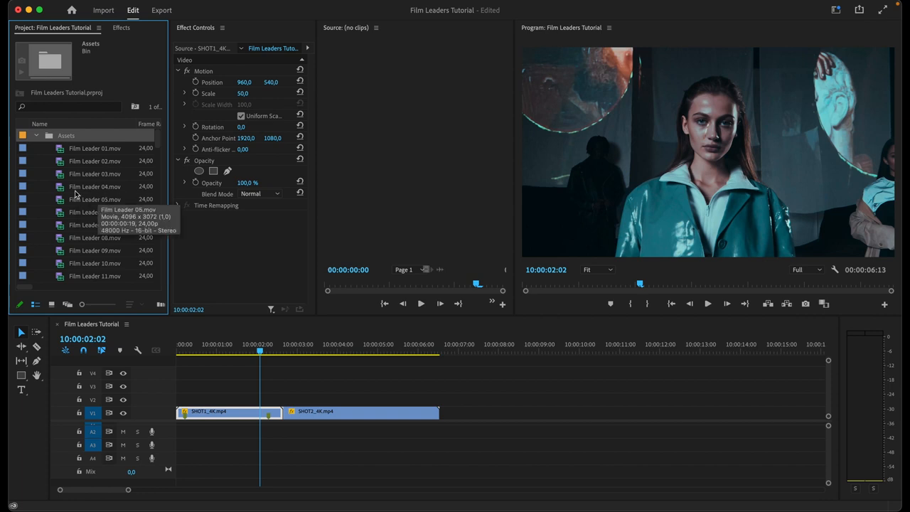
{"action": "mouse_move", "coordinate": [78, 194]}
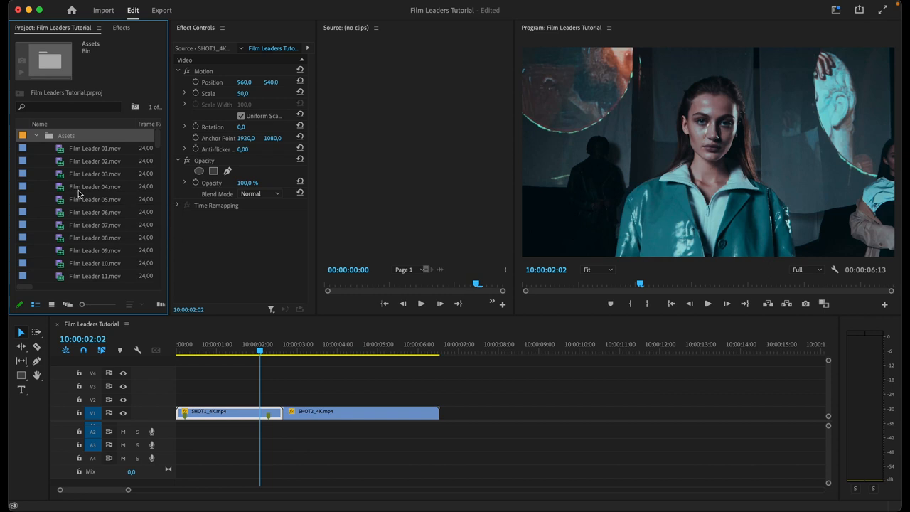
{"action": "mouse_move", "coordinate": [42, 188]}
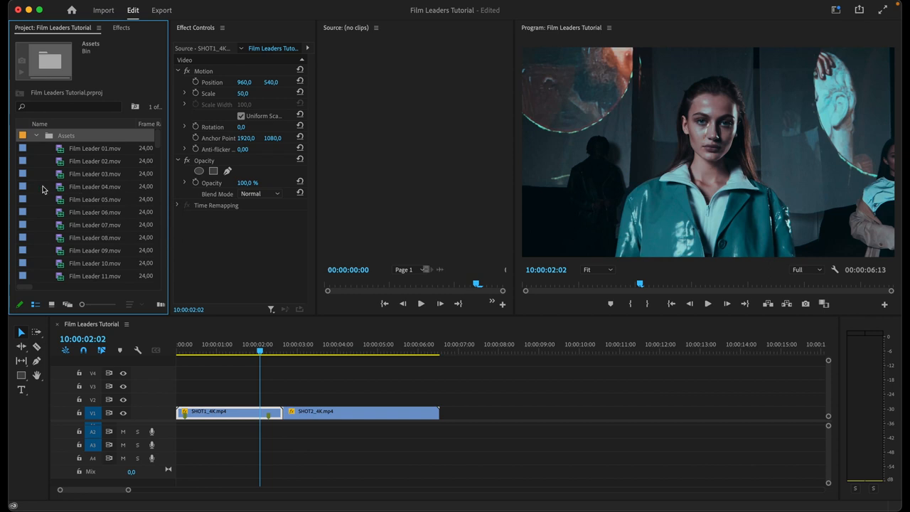
{"action": "mouse_move", "coordinate": [60, 173]}
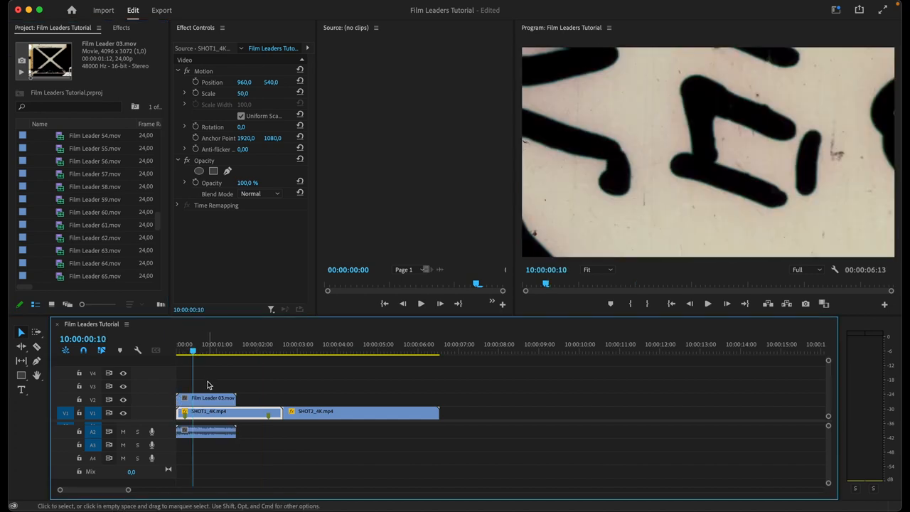
Open Film Leader 03's context menu on V2 to fit it to the frame size
{"action": "right_click", "coordinate": [206, 398]}
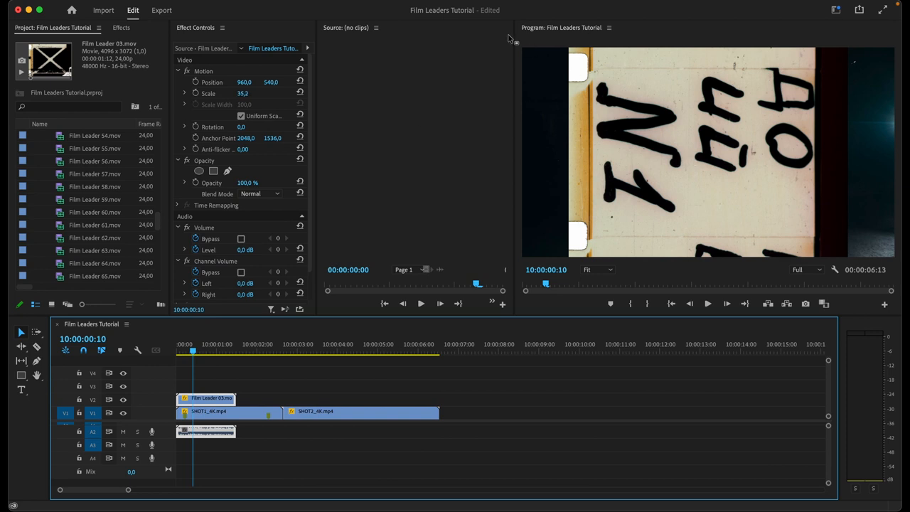
{"action": "mouse_move", "coordinate": [489, 73]}
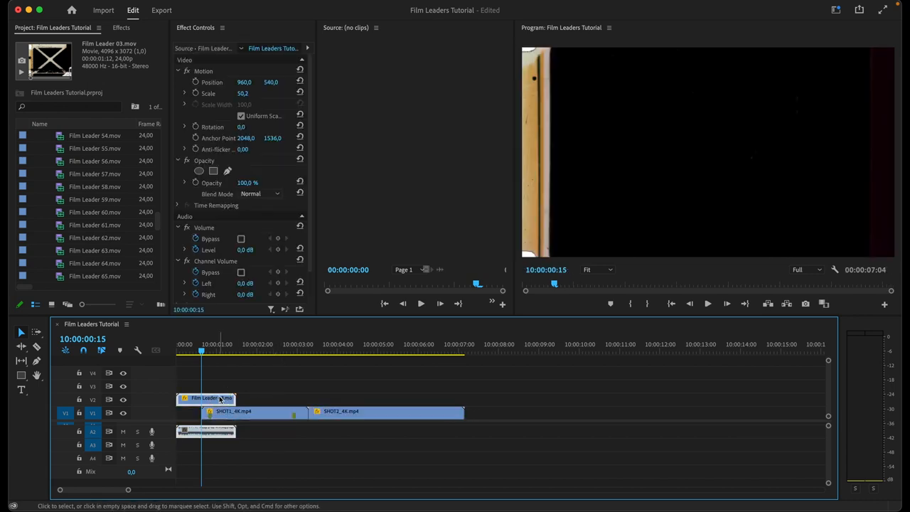
{"action": "mouse_move", "coordinate": [200, 201]}
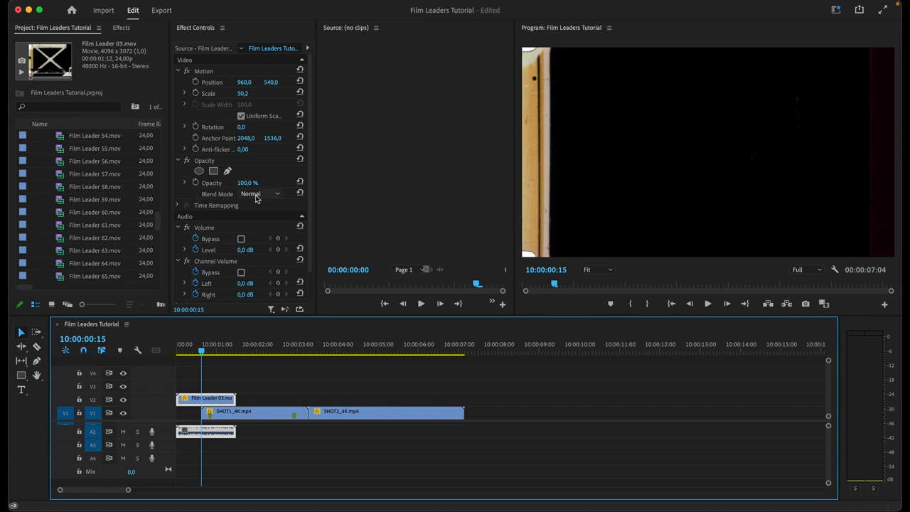
Set Film Leader 03's Opacity blend mode to Screen and return the playhead to the start
{"action": "left_click", "coordinate": [276, 193]}
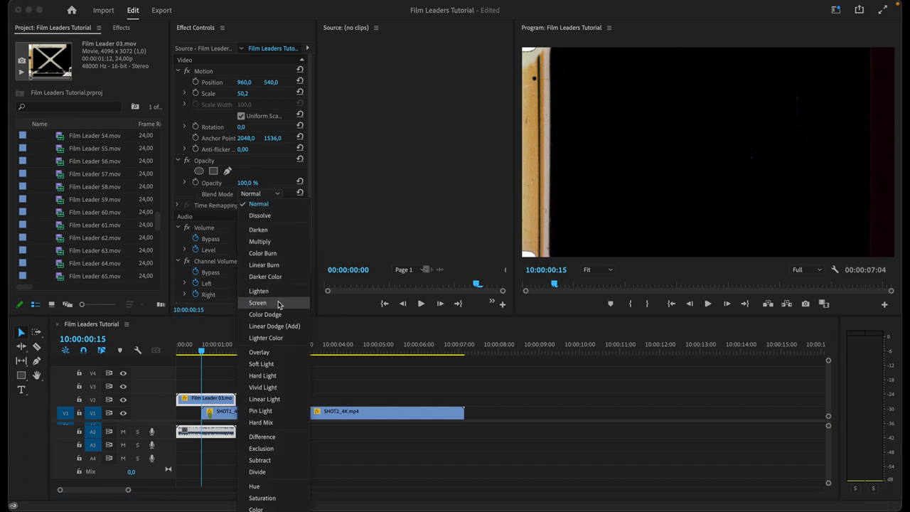
{"action": "left_click", "coordinate": [258, 302]}
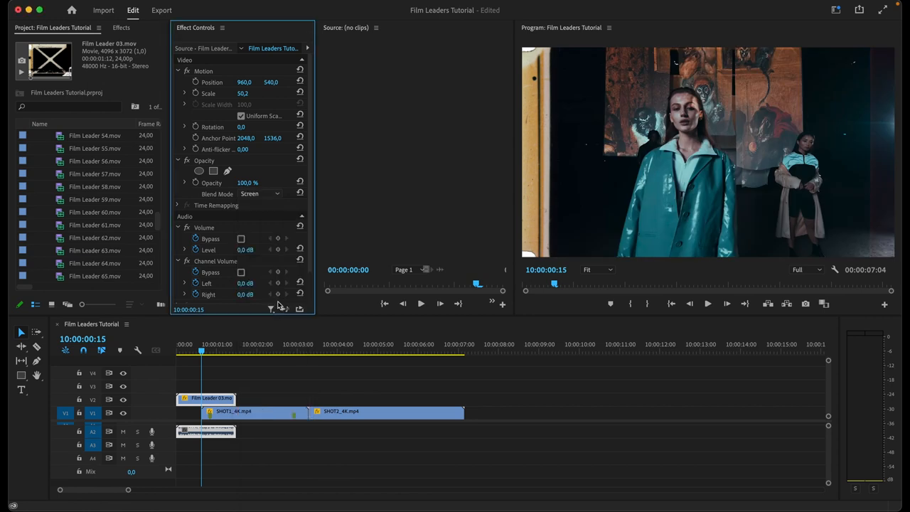
{"action": "mouse_move", "coordinate": [187, 350]}
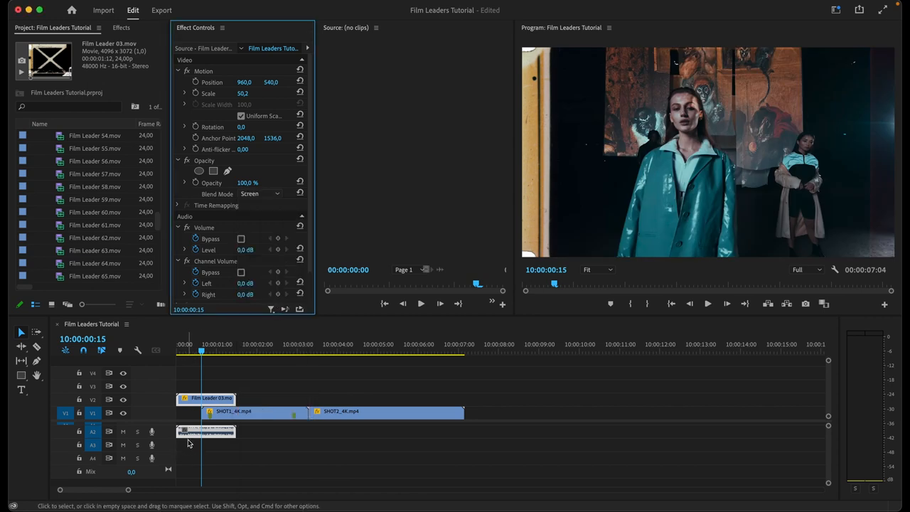
{"action": "left_click", "coordinate": [203, 354]}
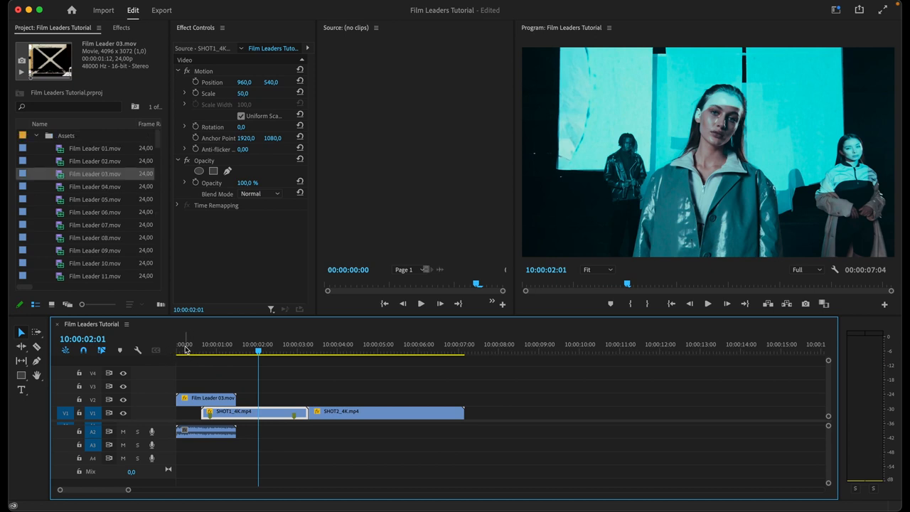
{"action": "left_click", "coordinate": [195, 349]}
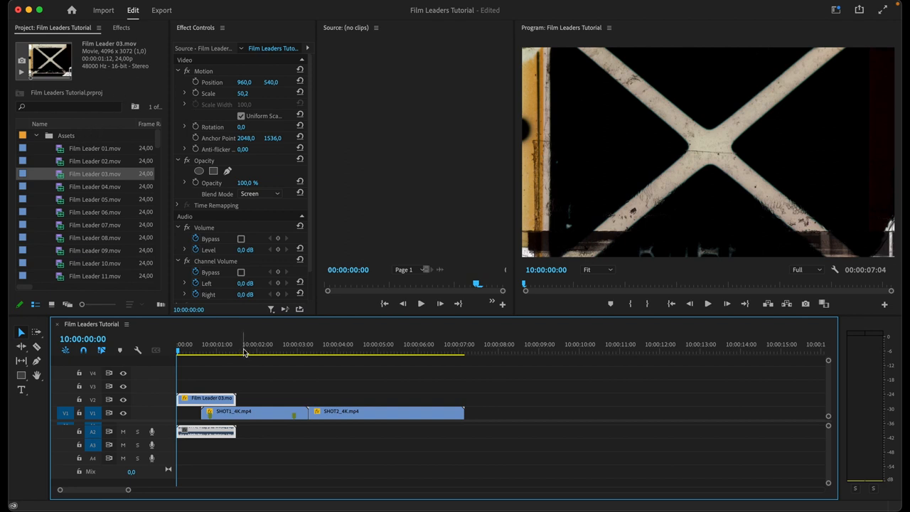
{"action": "mouse_move", "coordinate": [94, 199]}
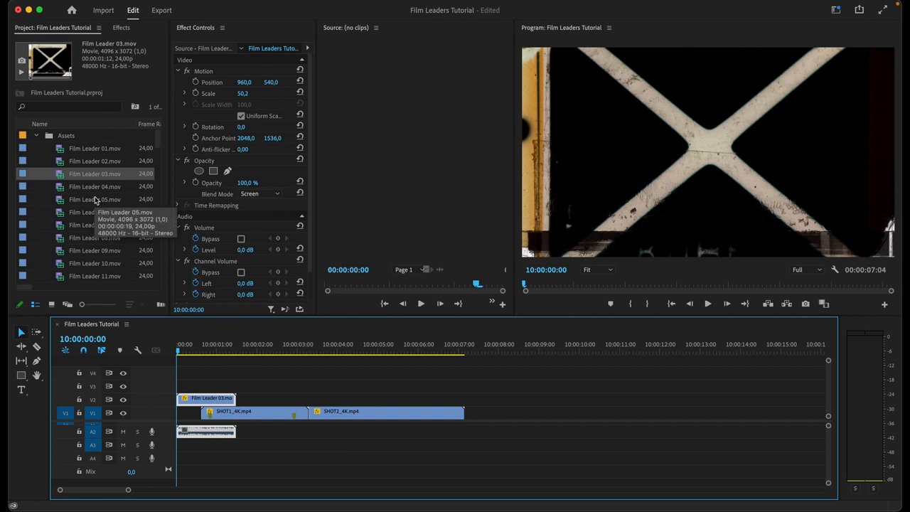
Load Film Leader 02 in the Source Monitor, scrub a few frames, and browse the bin
{"action": "double_click", "coordinate": [94, 160]}
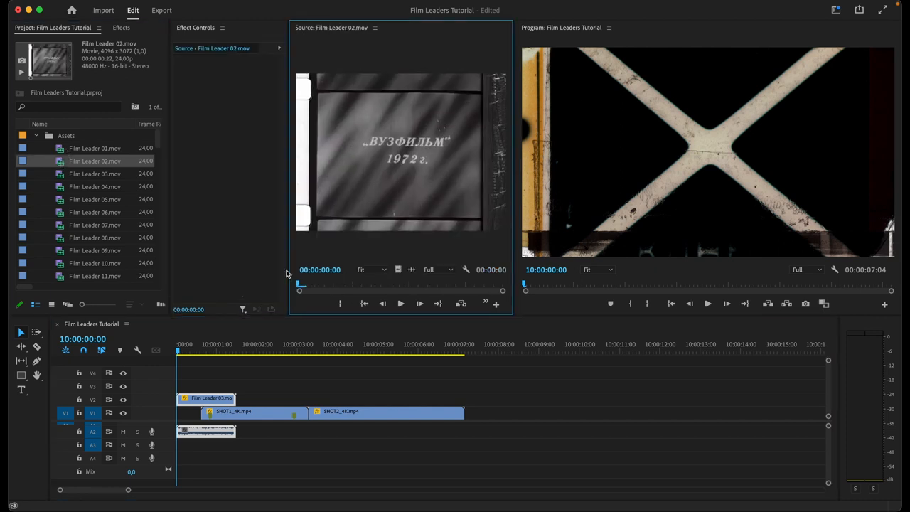
{"action": "left_click_drag", "start_coordinate": [300, 288], "coordinate": [389, 287]}
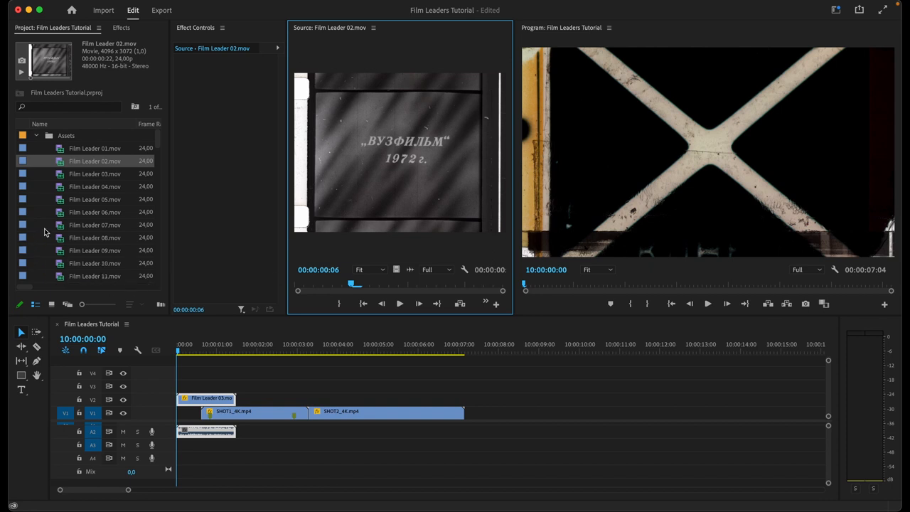
{"action": "scroll", "scroll_direction": "down", "scroll_amount": 3}
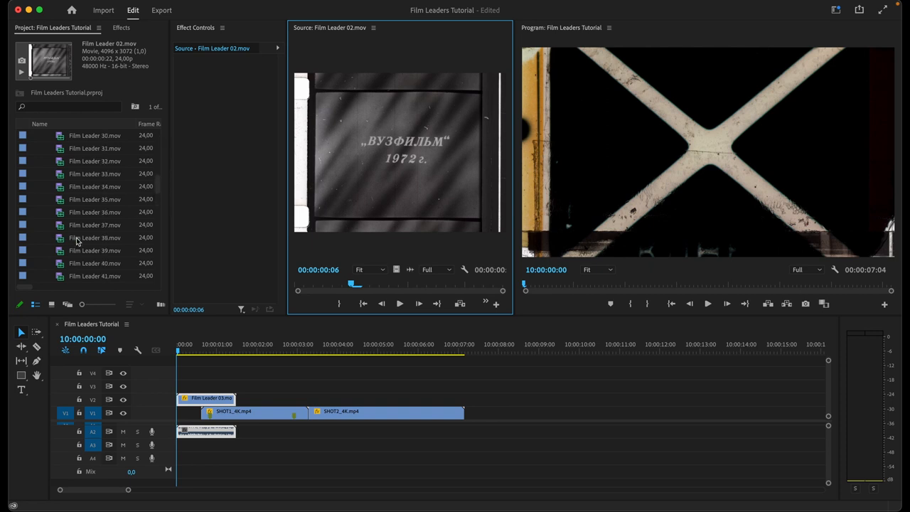
{"action": "left_click", "coordinate": [95, 148]}
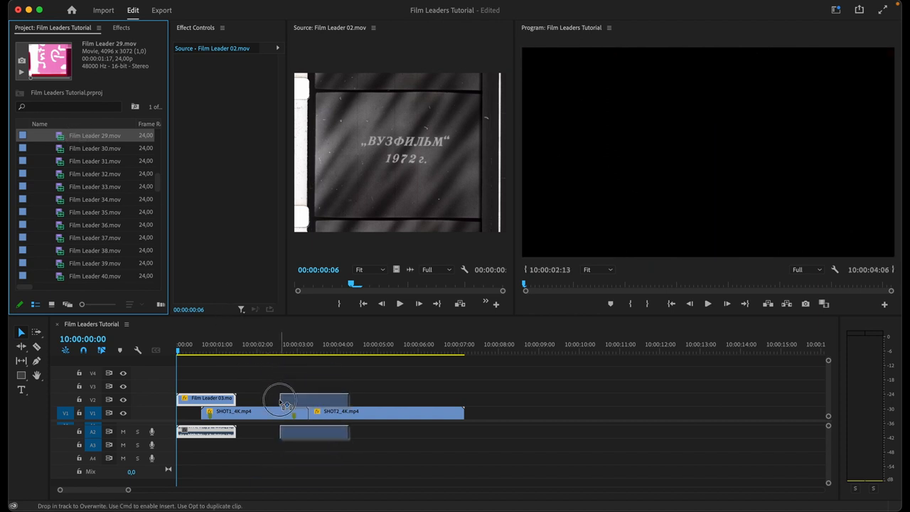
Place Film Leader 29 on V2 over the SHOT1/SHOT2 cut with Difference blend mode
{"action": "left_click_drag", "start_coordinate": [277, 398], "coordinate": [313, 398]}
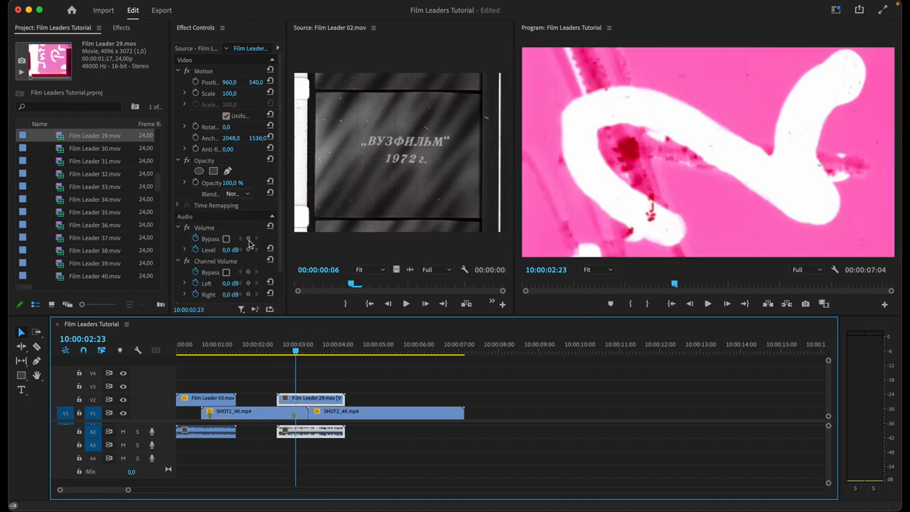
{"action": "left_click", "coordinate": [239, 193]}
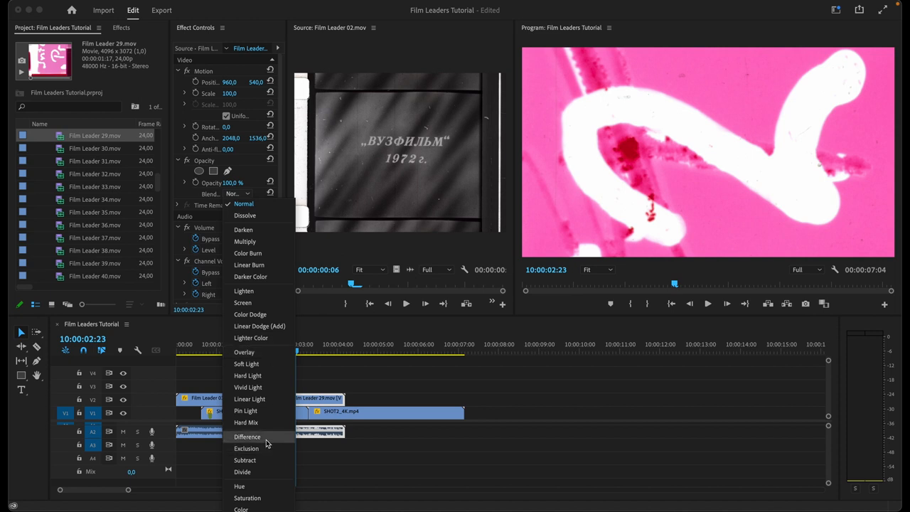
{"action": "left_click", "coordinate": [247, 437]}
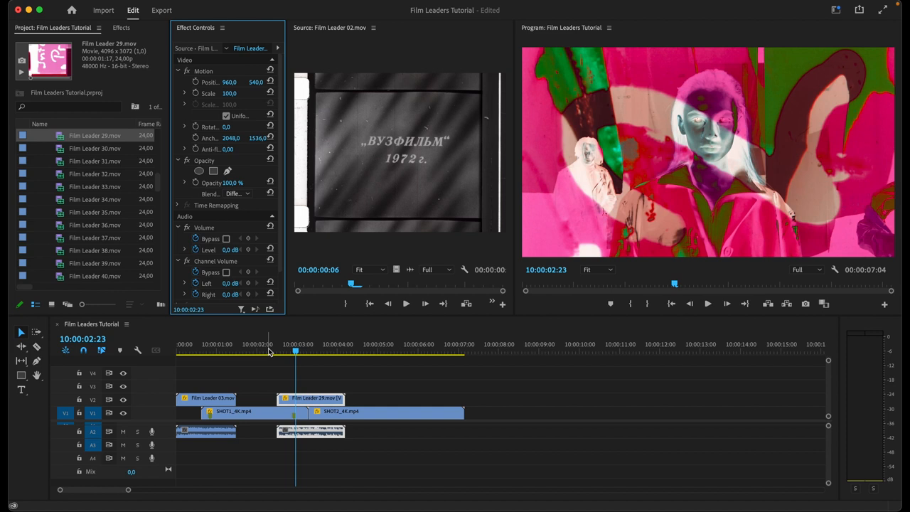
{"action": "mouse_move", "coordinate": [268, 348]}
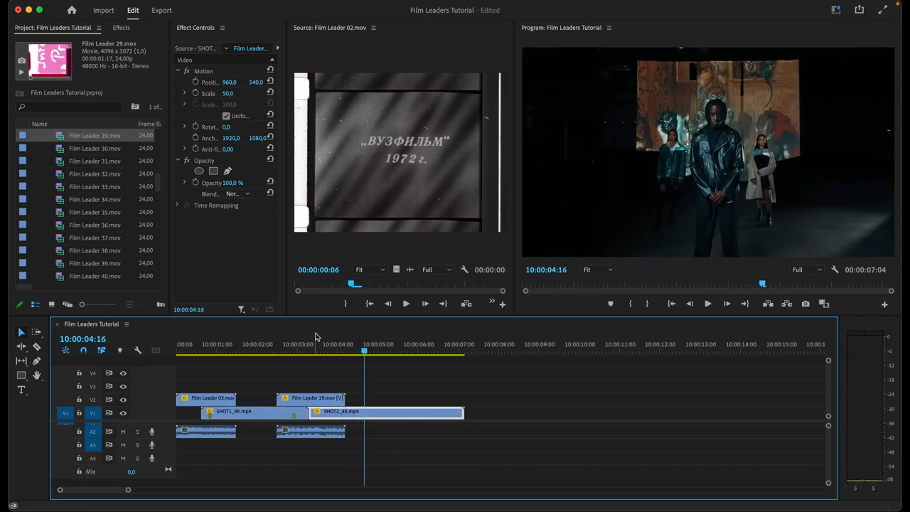
{"action": "mouse_move", "coordinate": [316, 339]}
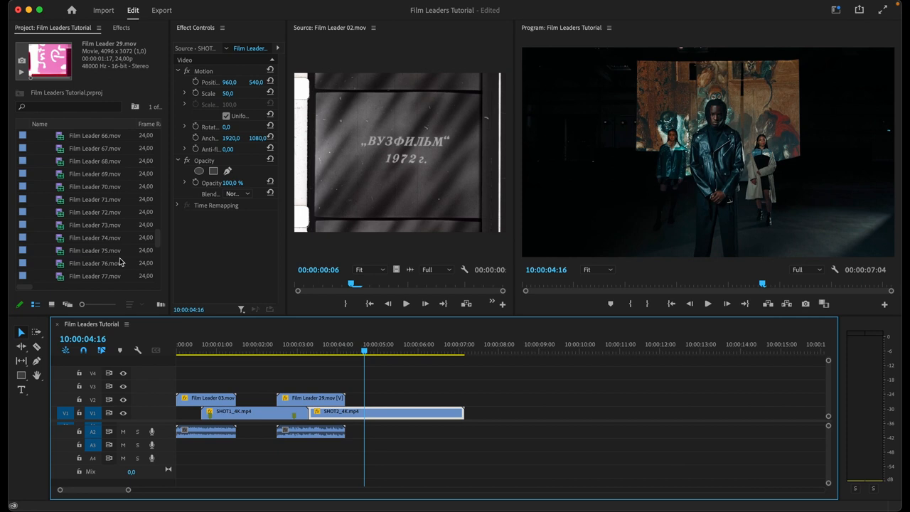
Give Film Leader 78 on V3 Overlay blending and extend it through SHOT2's end
{"action": "scroll", "scroll_direction": "down", "scroll_amount": 3}
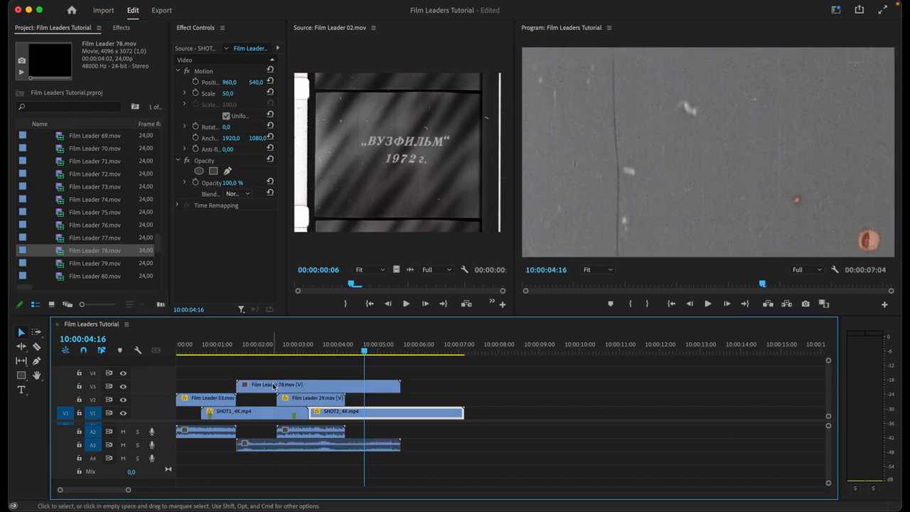
{"action": "left_click", "coordinate": [317, 444]}
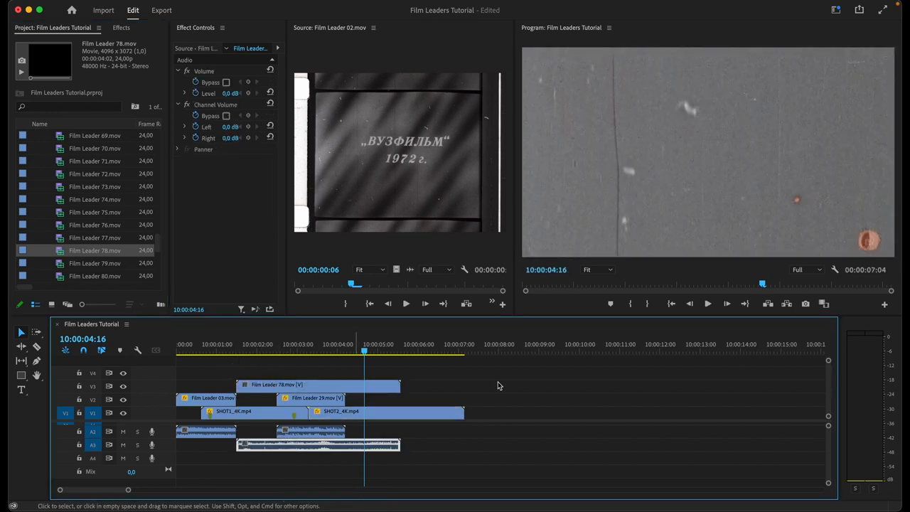
{"action": "left_click", "coordinate": [317, 384]}
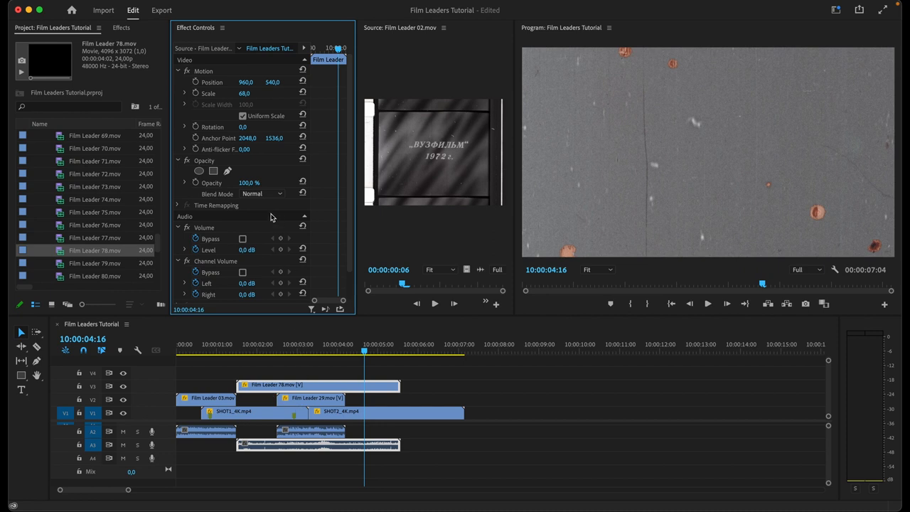
{"action": "left_click", "coordinate": [279, 193]}
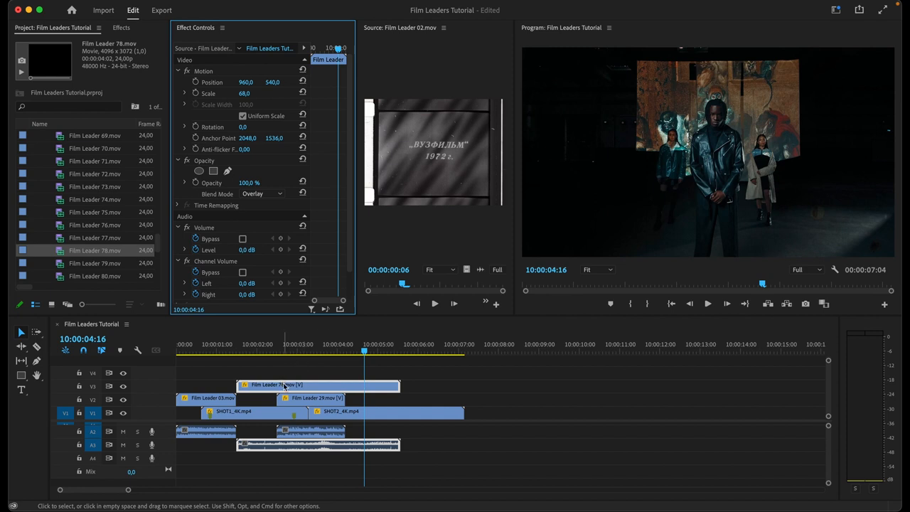
{"action": "left_click_drag", "start_coordinate": [285, 384], "coordinate": [354, 388]}
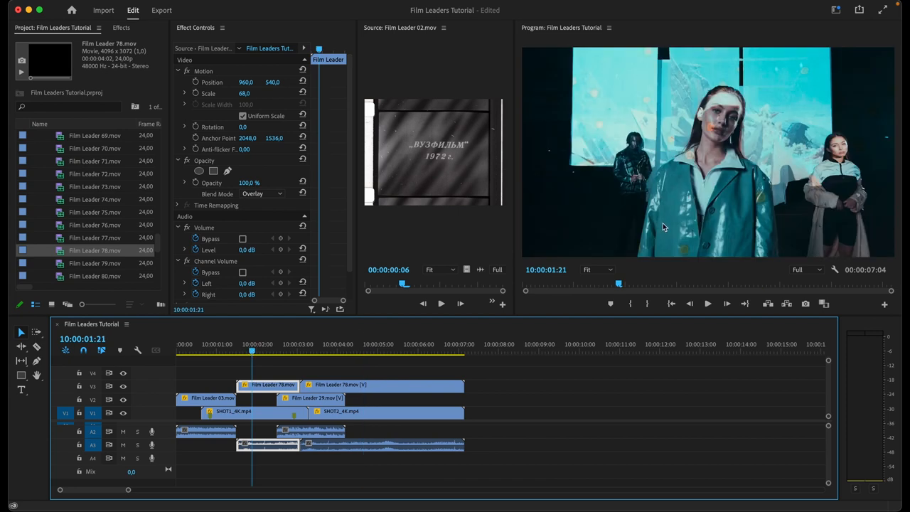
Set the Program Monitor zoom to 100%
{"action": "left_click", "coordinate": [597, 269]}
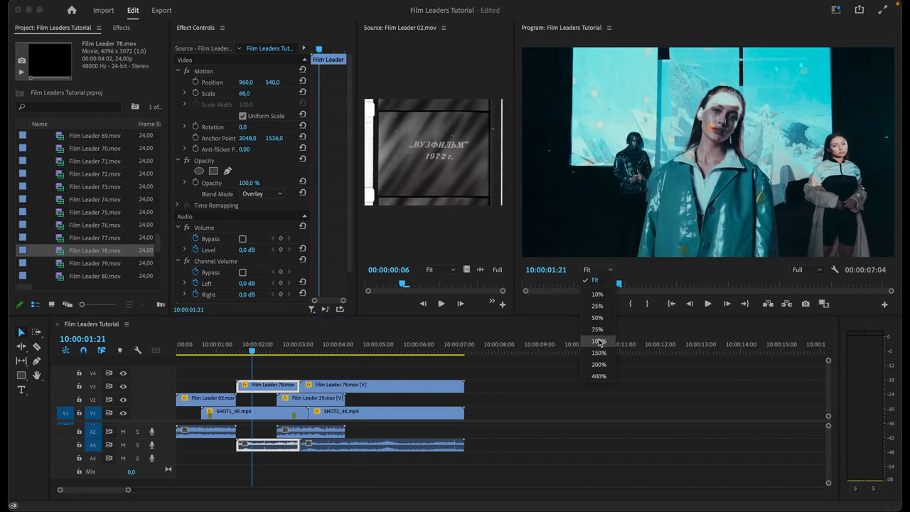
{"action": "left_click", "coordinate": [598, 340]}
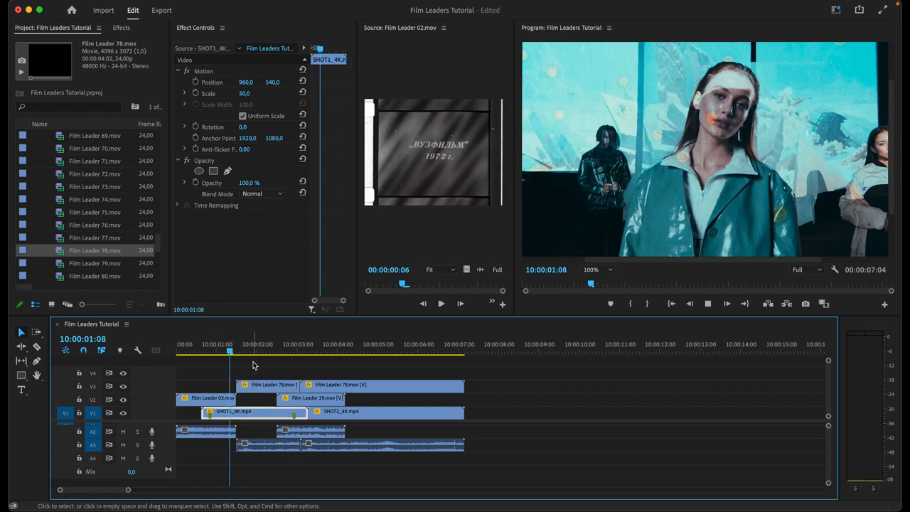
{"action": "left_click", "coordinate": [304, 344]}
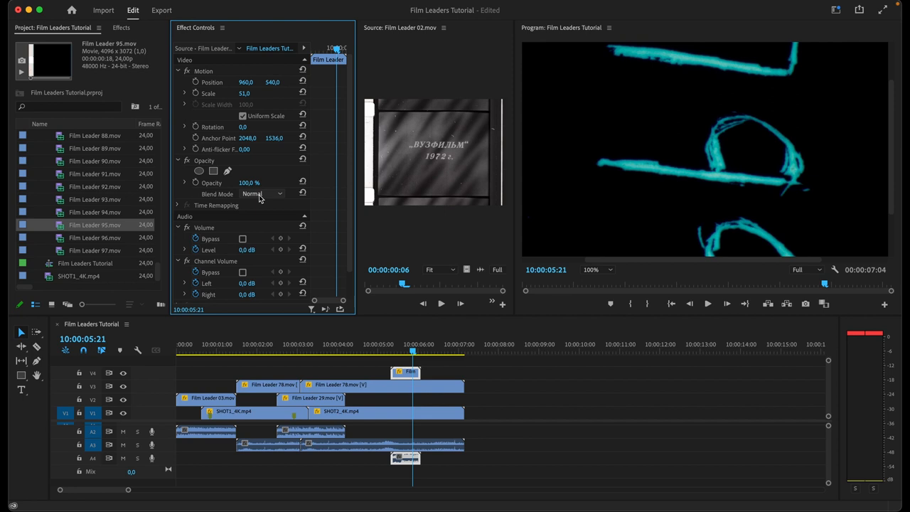
Blend Film Leader 95 on V4 with Screen mode and move the playhead to the sequence end
{"action": "left_click", "coordinate": [261, 193]}
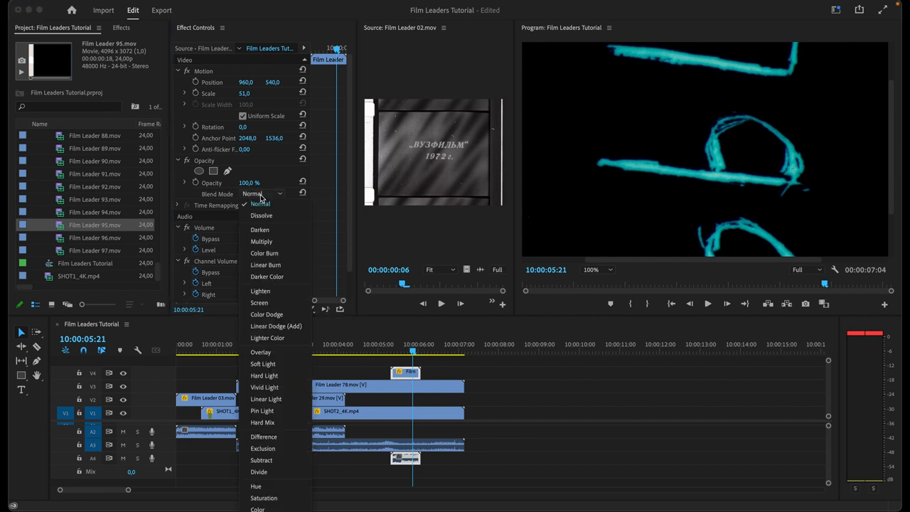
{"action": "mouse_move", "coordinate": [260, 303]}
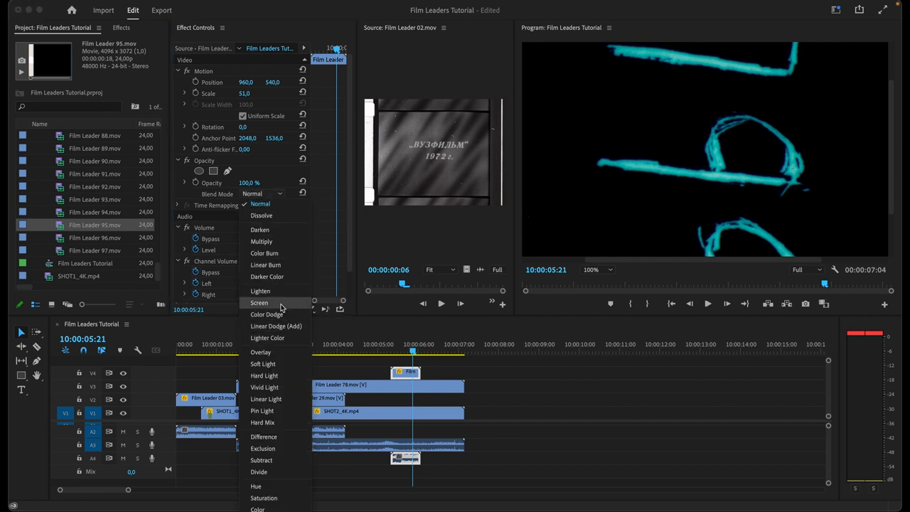
{"action": "left_click", "coordinate": [259, 303]}
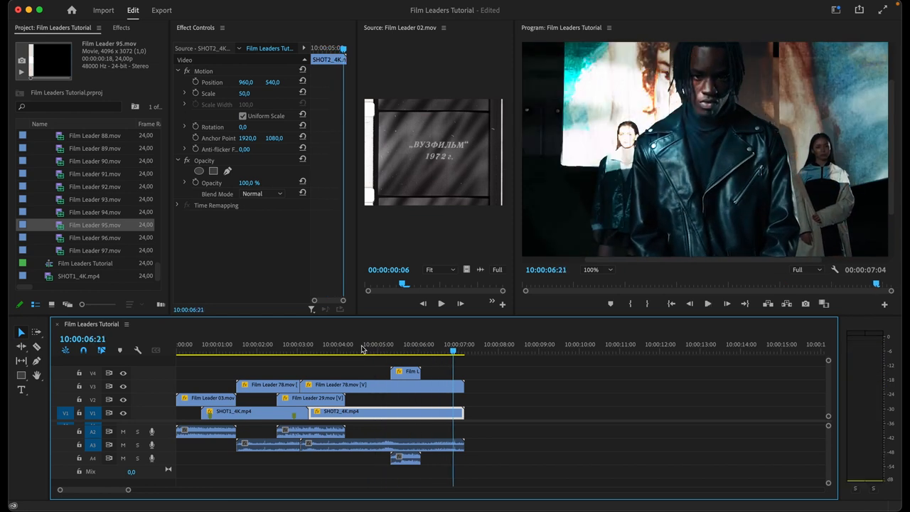
{"action": "left_click", "coordinate": [464, 344]}
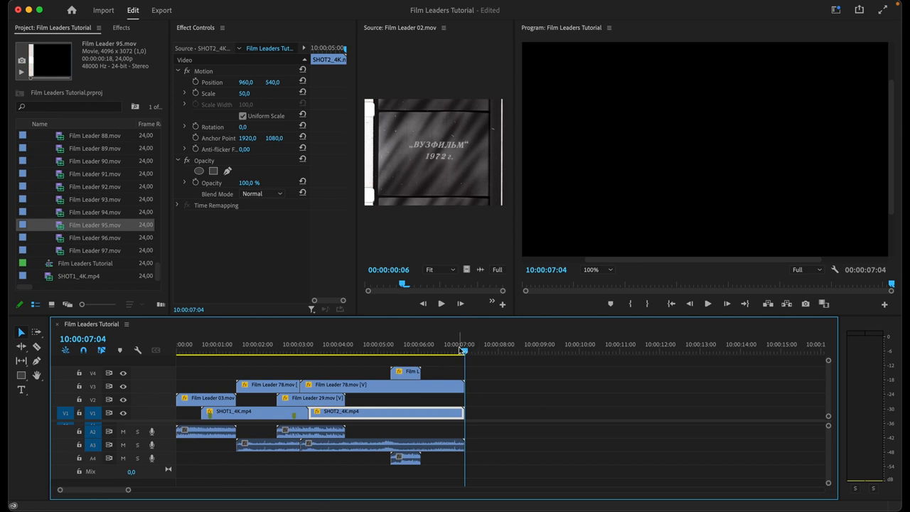
Preview Film Leader 91, then Film Leader 89, in the Source Monitor while scrolling the clip list
{"action": "left_click", "coordinate": [94, 173]}
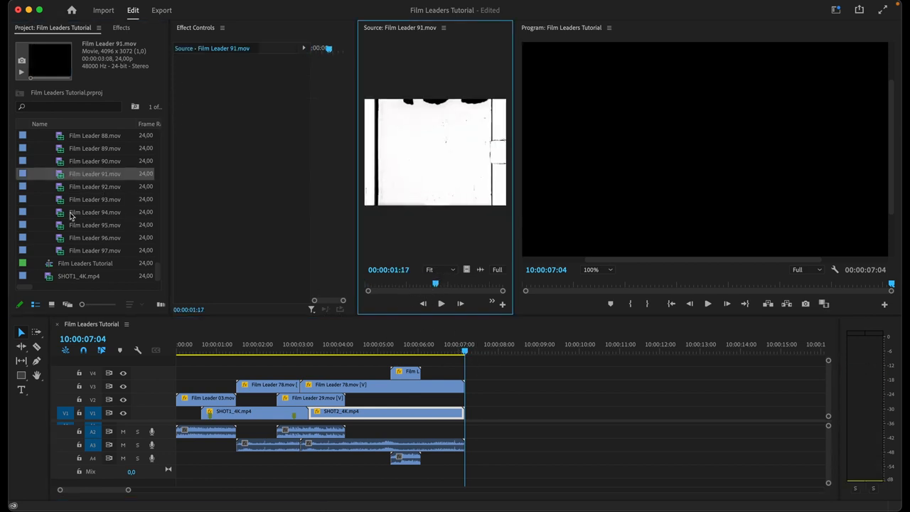
{"action": "left_click", "coordinate": [94, 148]}
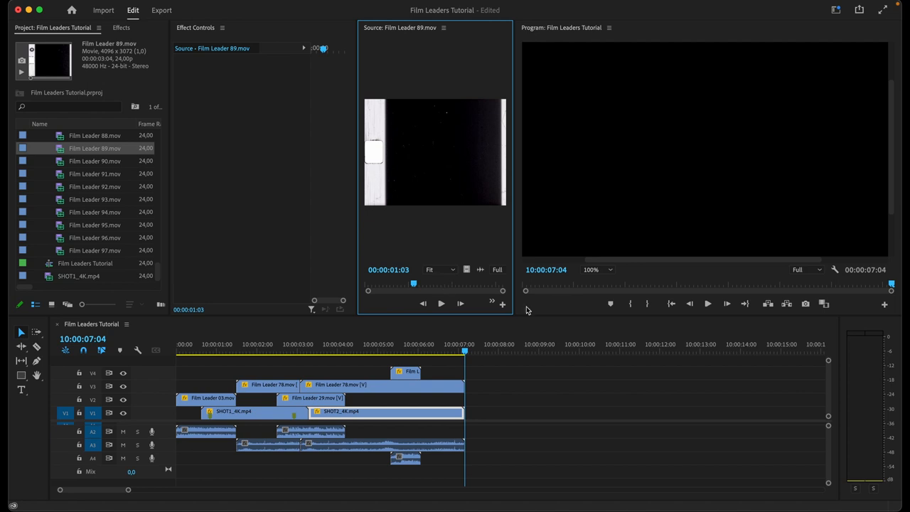
{"action": "mouse_move", "coordinate": [76, 213]}
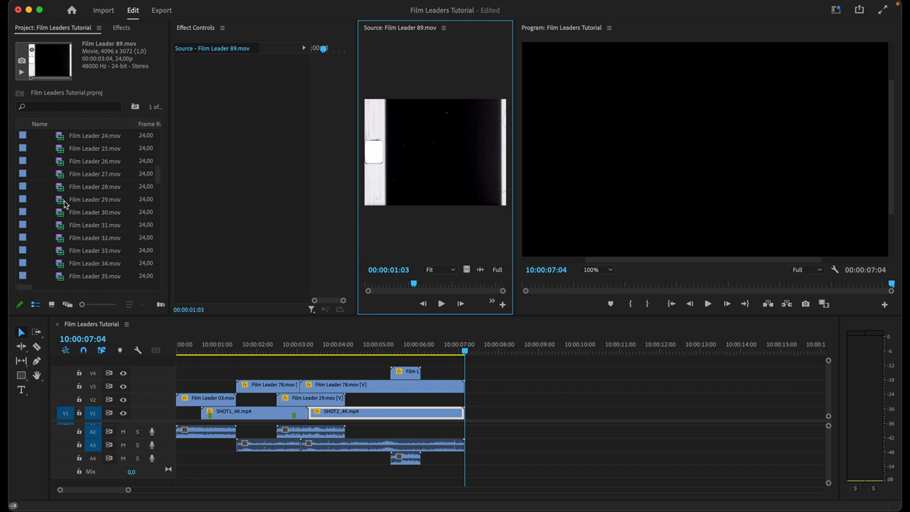
{"action": "scroll", "scroll_direction": "down", "scroll_amount": 3}
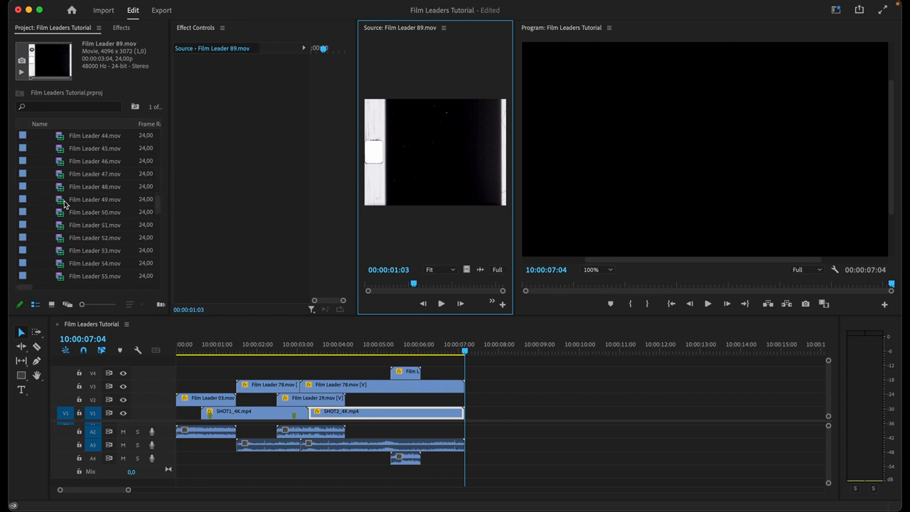
{"action": "scroll", "scroll_direction": "down", "scroll_amount": 3}
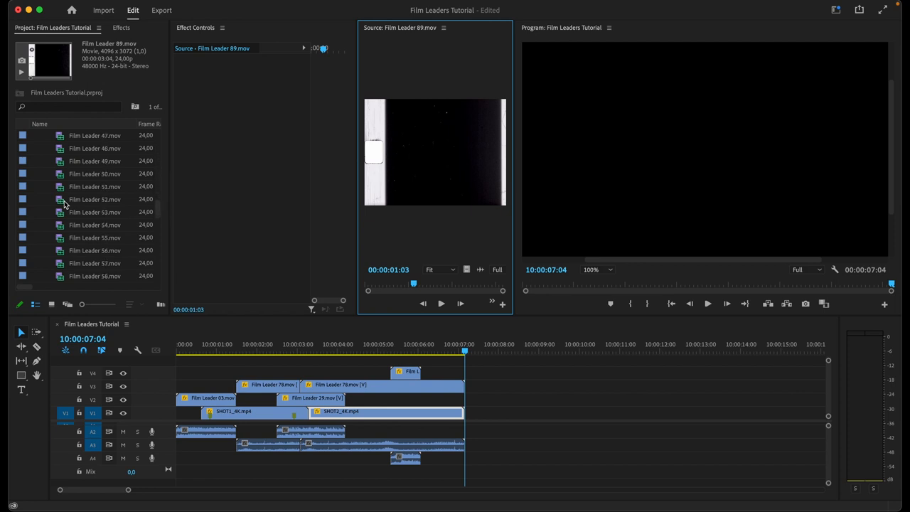